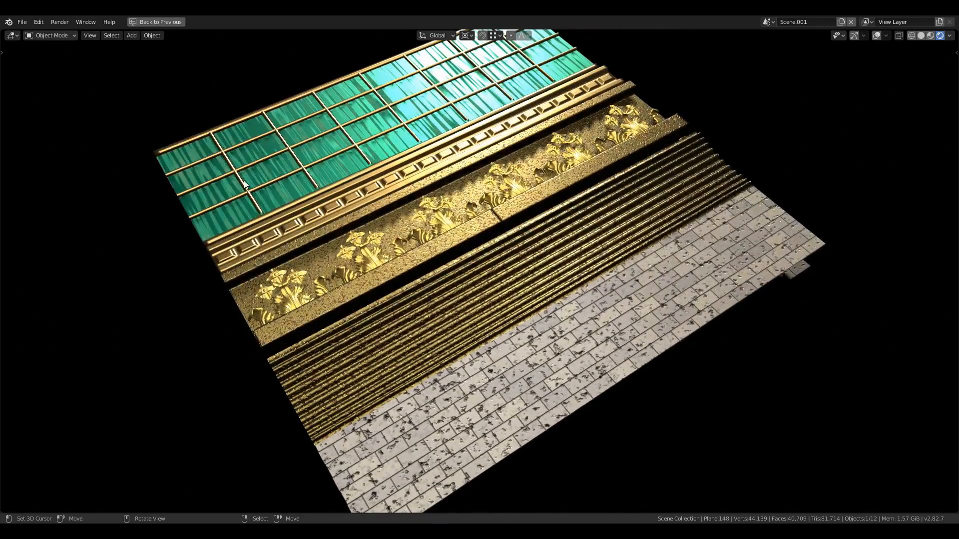
Make the camera orthographic with scale 2 framing the bake plane, then isolate the wall plane in Local View
key(g)
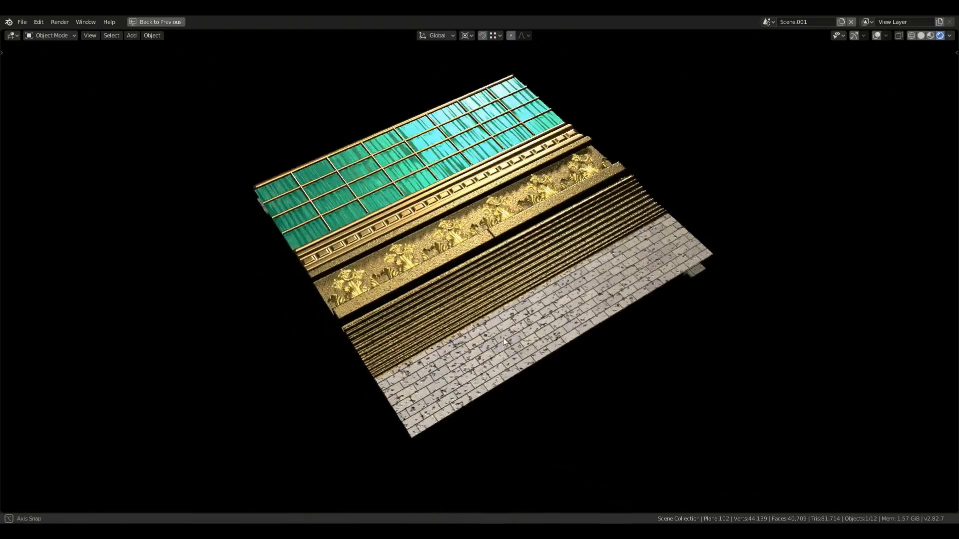
drag(505, 342, 513, 262)
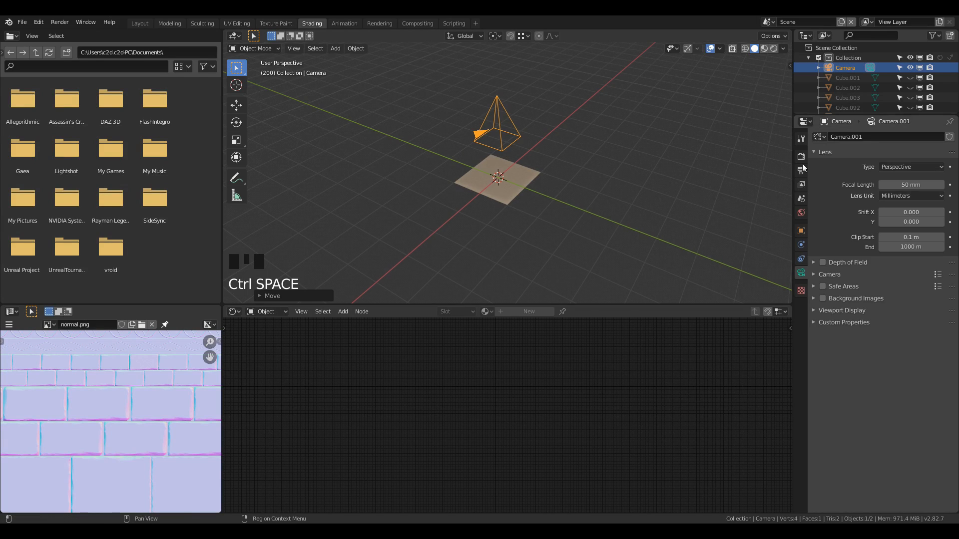
scroll(down, 3)
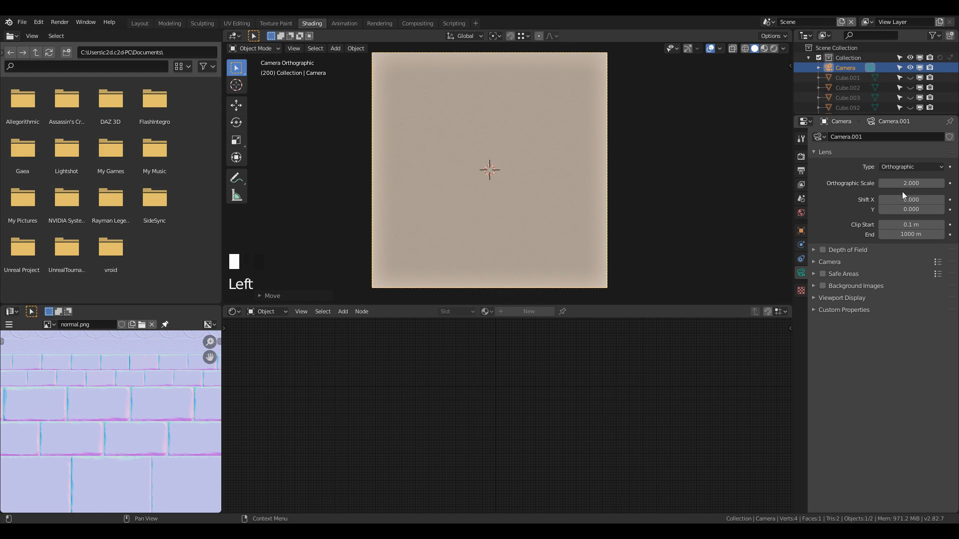
scroll(down, 3)
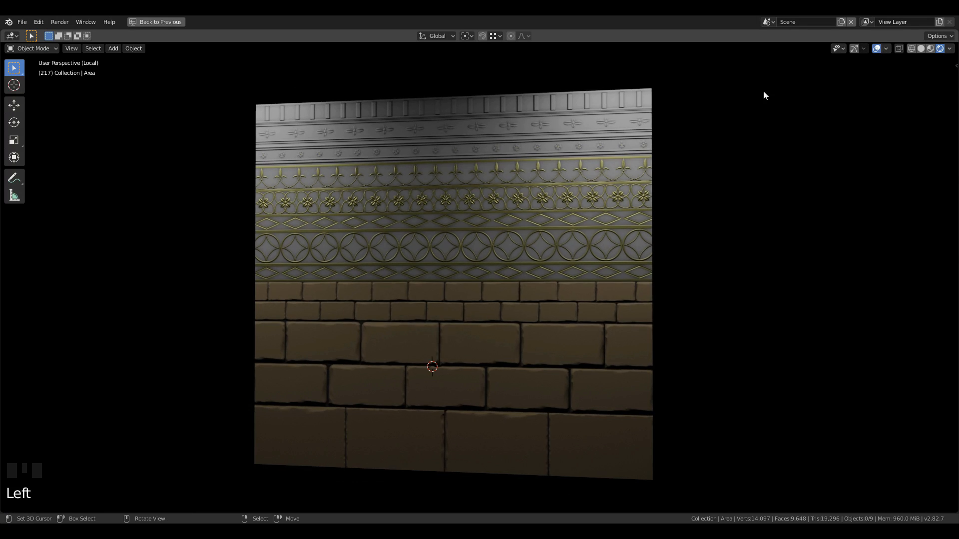
Exit Local View so the pillar and round platform reappear beside the wall plane
key(g)
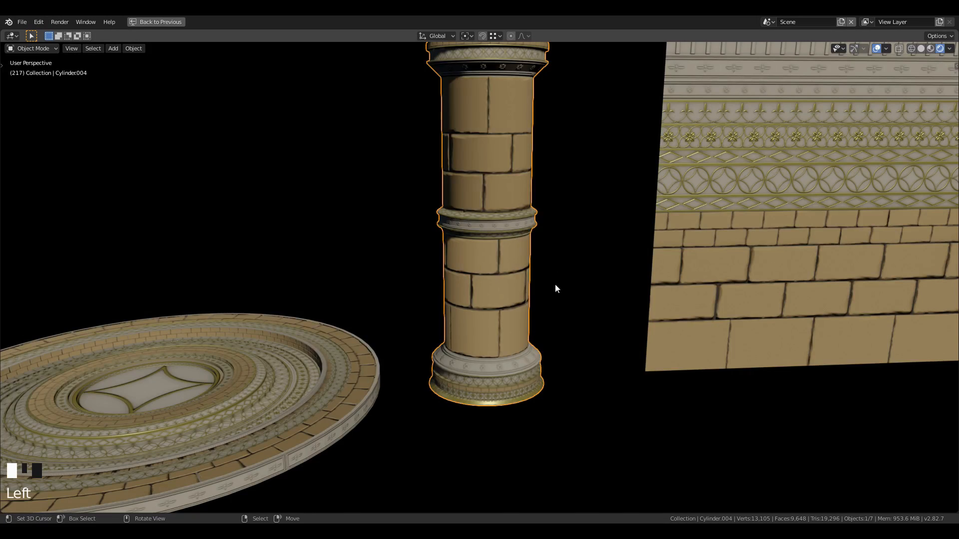
Unwrap the pillar's ring faces and narrow band loop with U > Unwrap
scroll(down, 3)
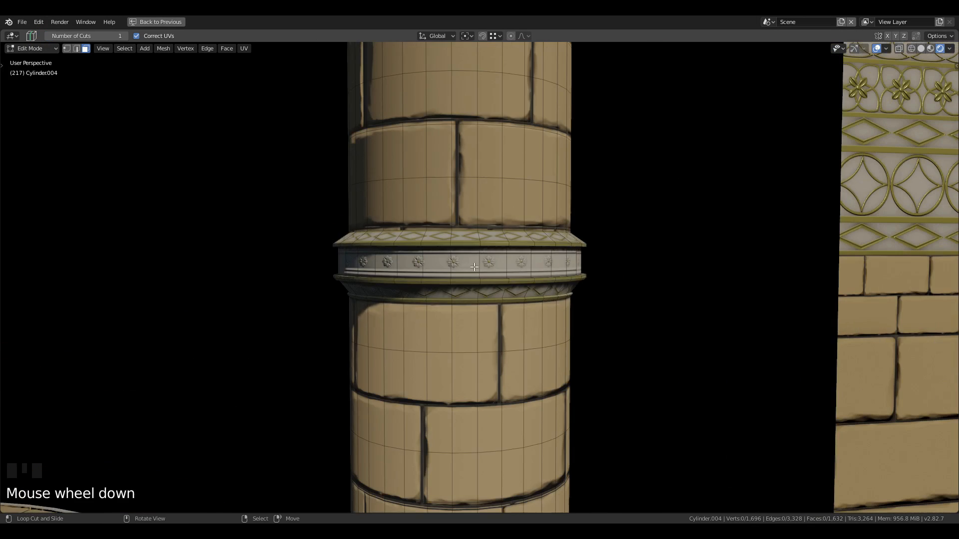
key(u)
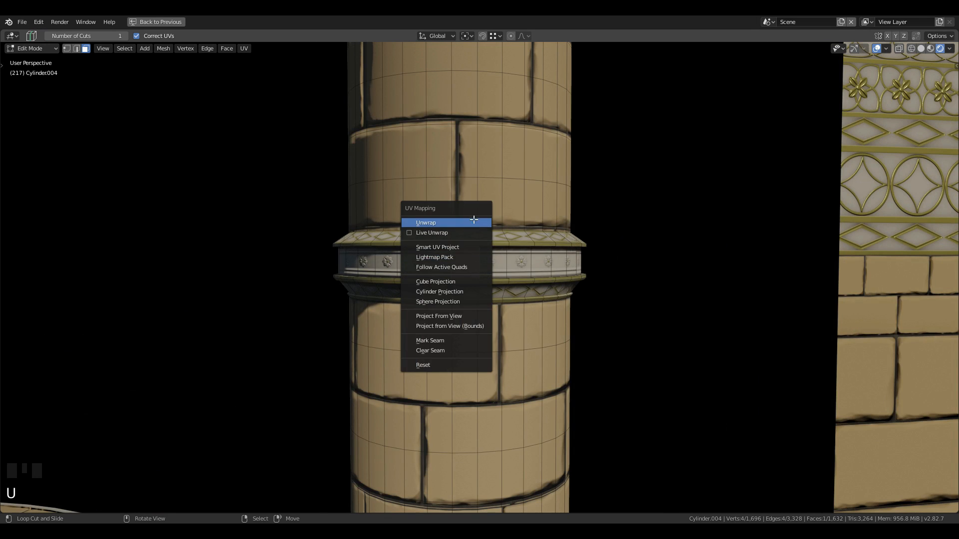
click(425, 222)
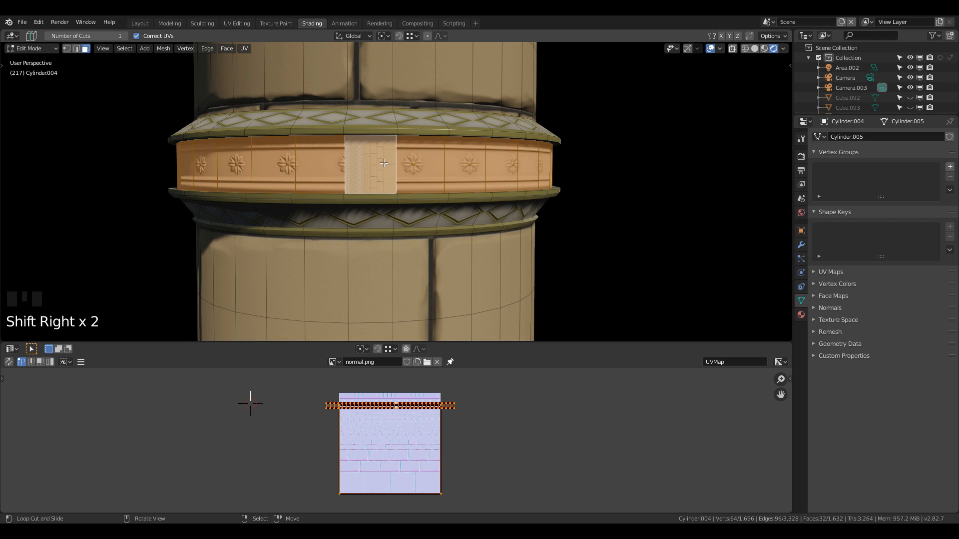
key(u)
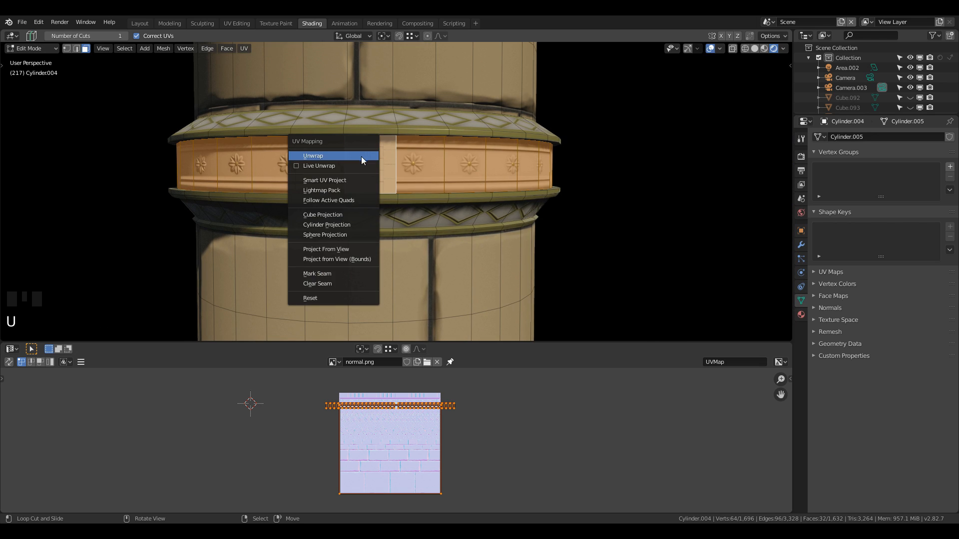
click(329, 200)
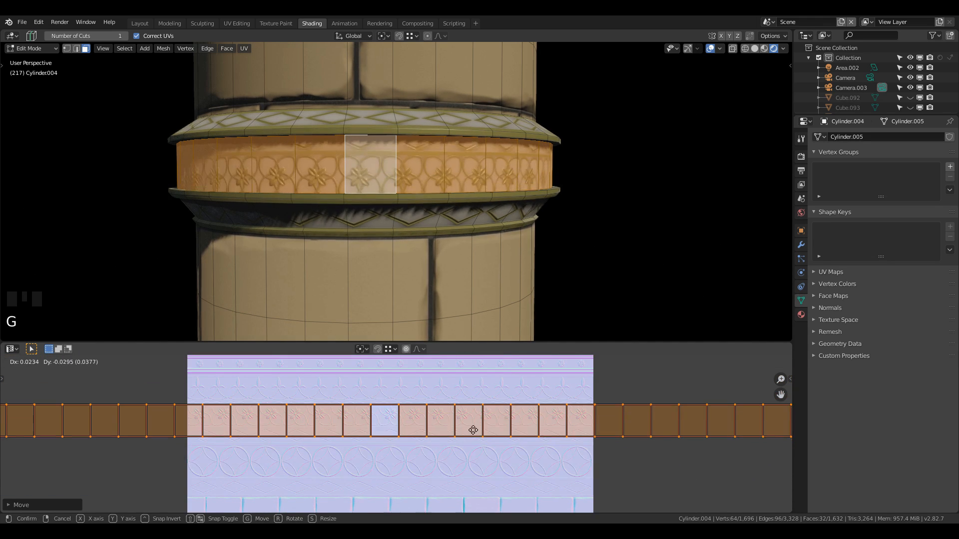
Scale the ring strip UVs to fit the star-ornament row of the trim sheet
scroll(up, 3)
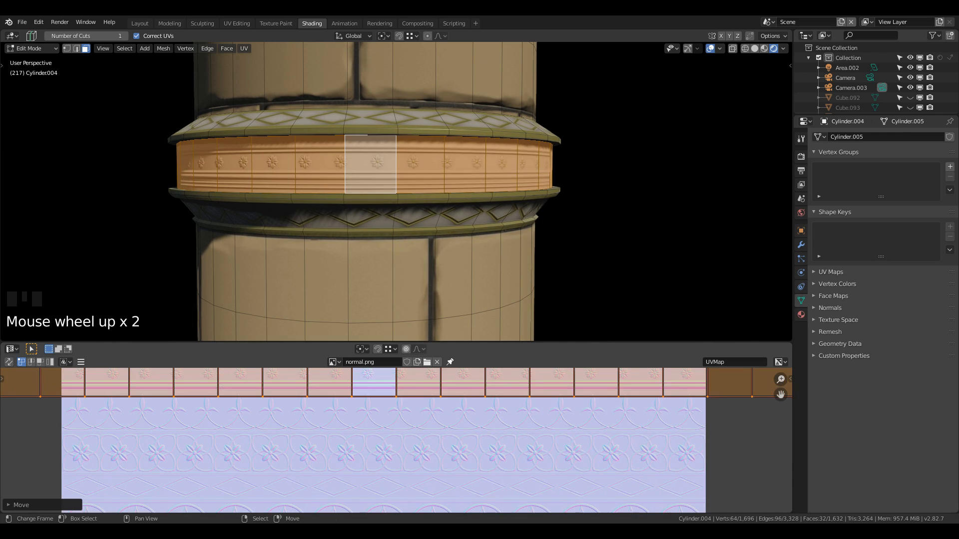
key(s)
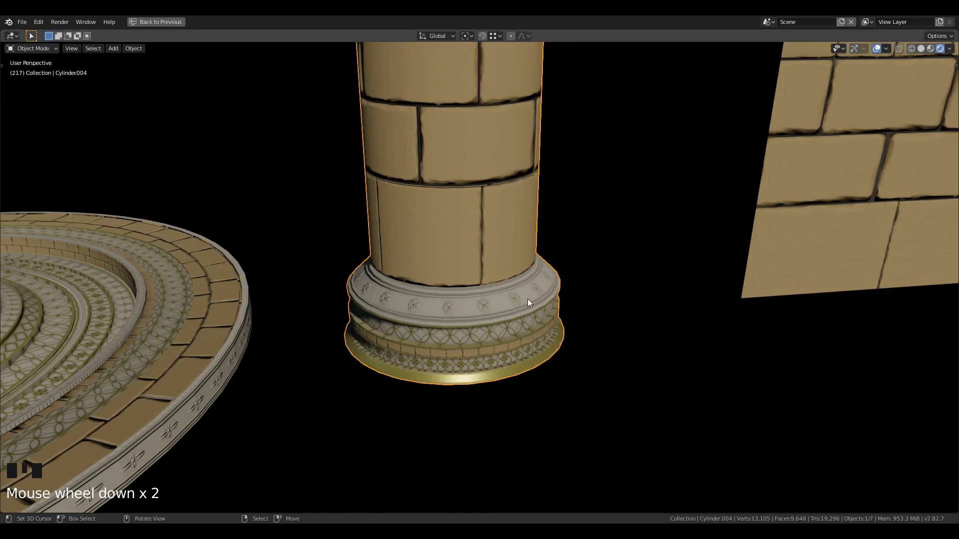
Unwrap a base face, then straighten the base band with Follow Active Quads onto the fleur ornament row
key(u)
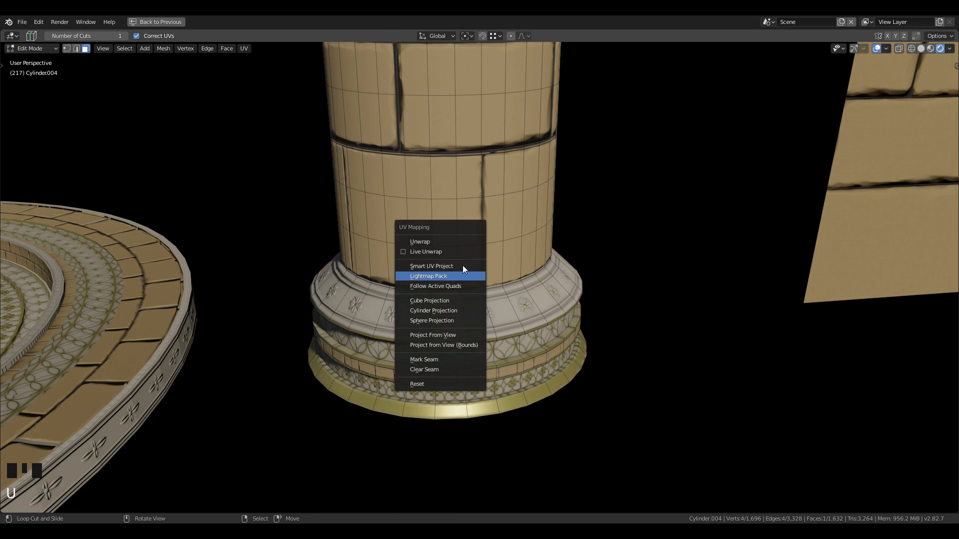
click(419, 240)
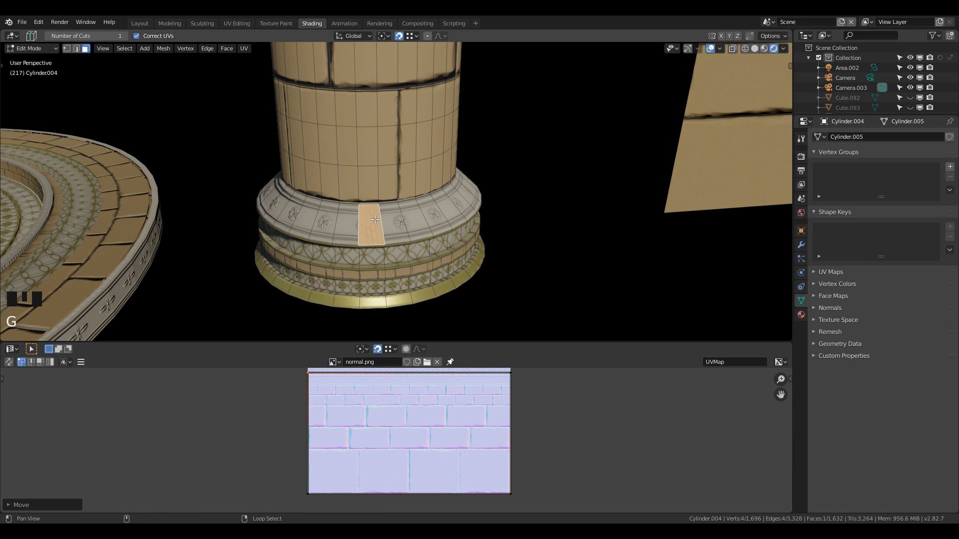
key(u)
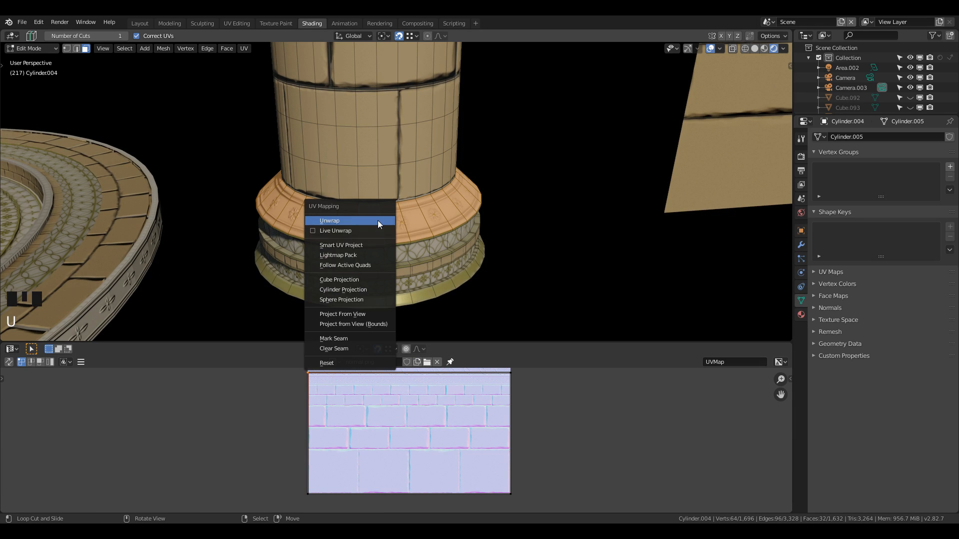
click(345, 265)
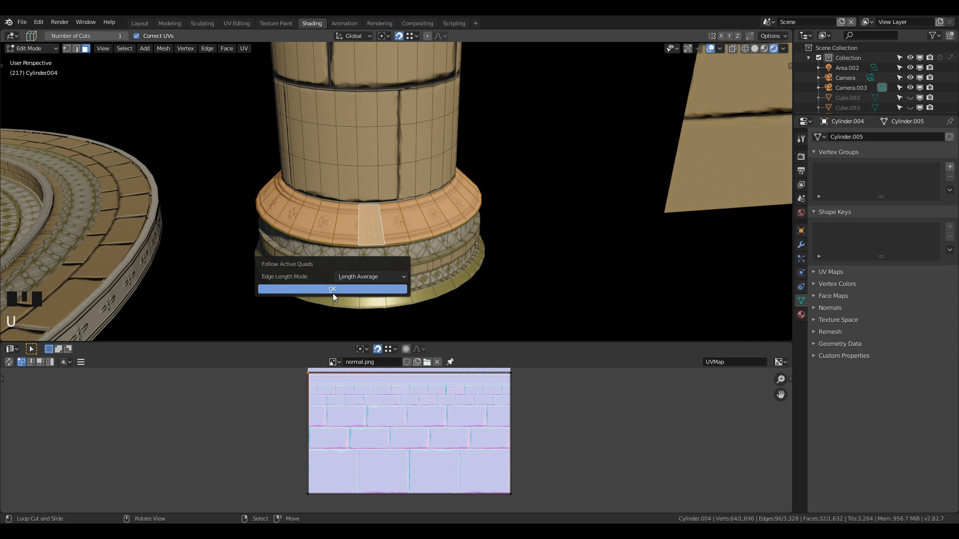
scroll(up, 3)
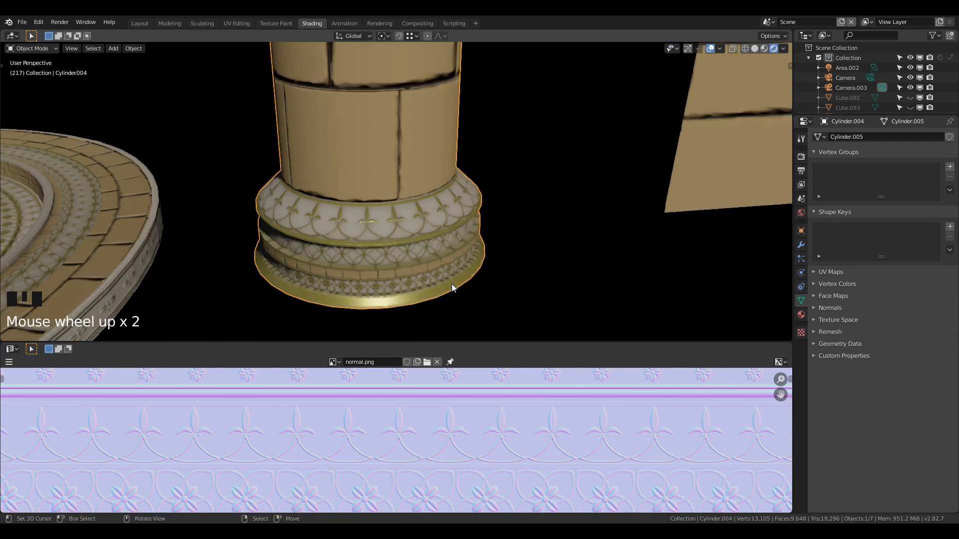
Edit the round platform and scale its outer ring strip onto the trim sheet's brick rows
key(Tab)
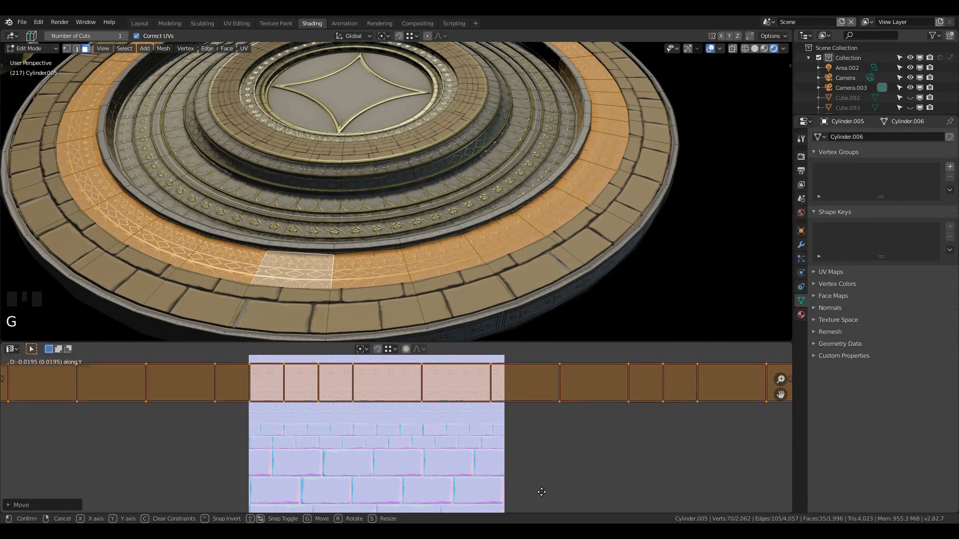
key(s)
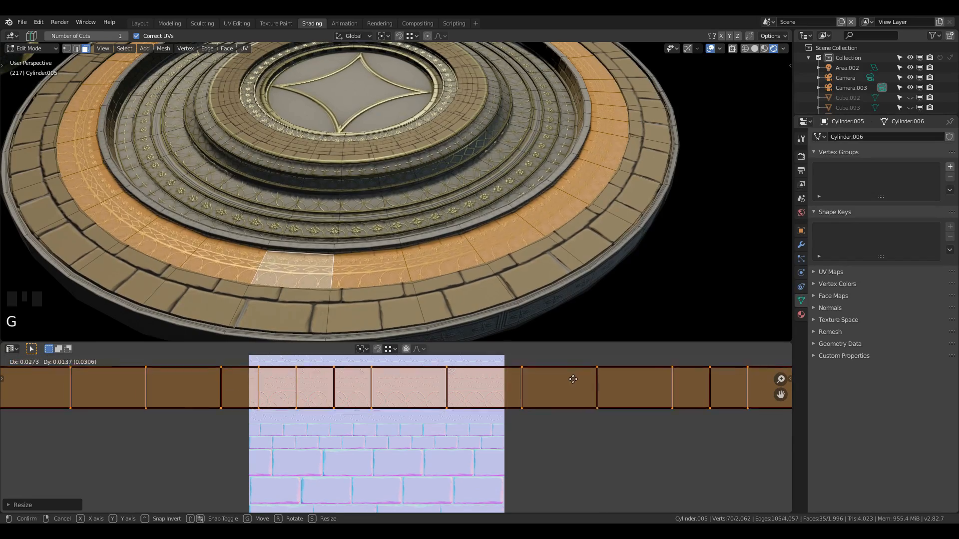
scroll(up, 3)
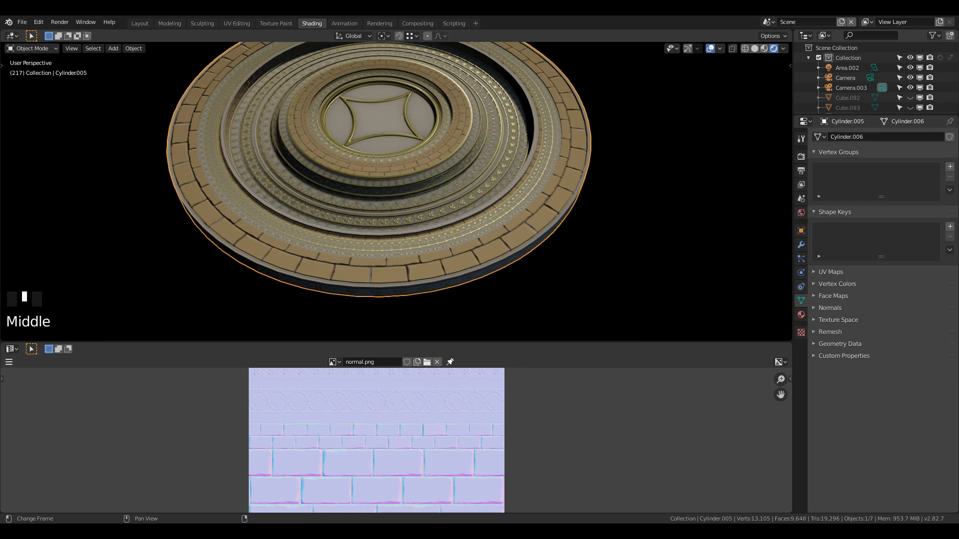
Add Ctrl+R loop cuts on the wall plane near the brick boundary, forming a narrow strip
key(ctrl+r)
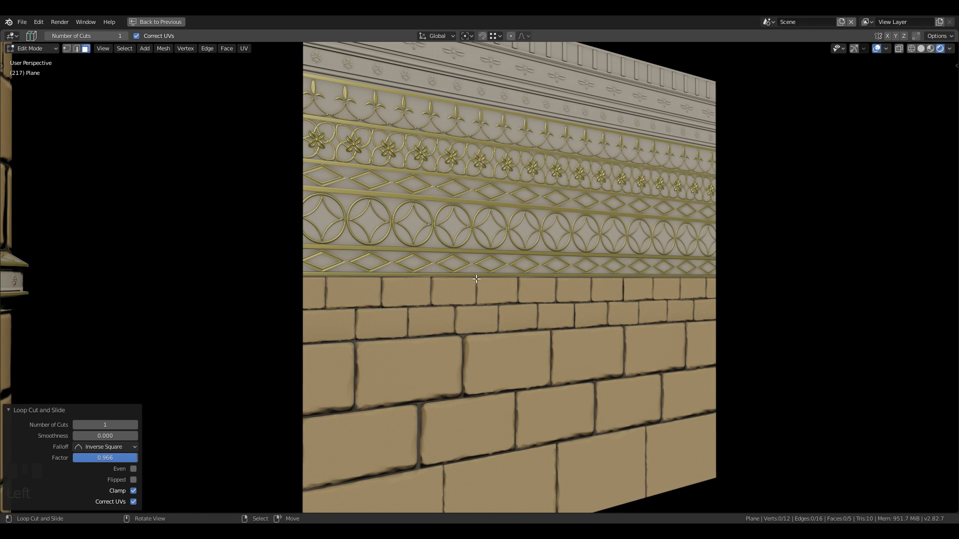
scroll(up, 3)
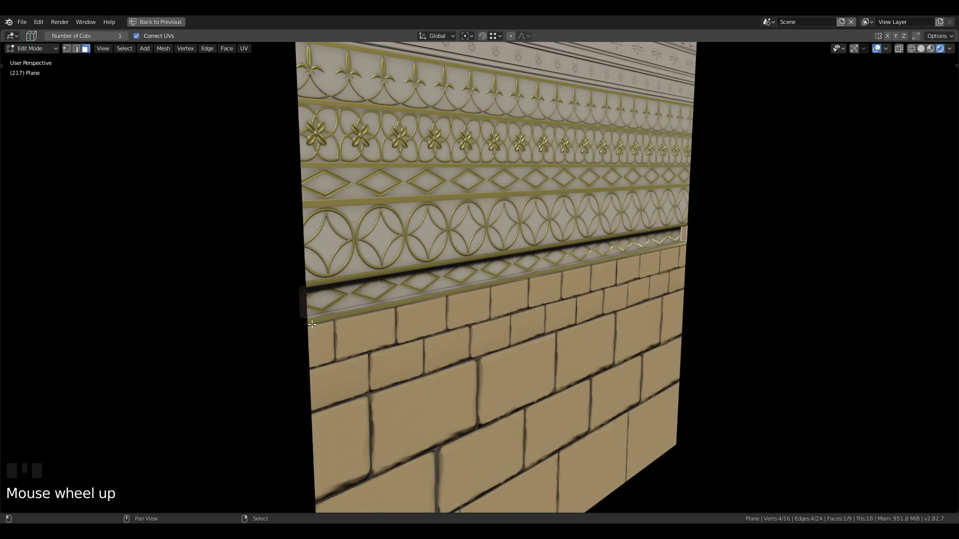